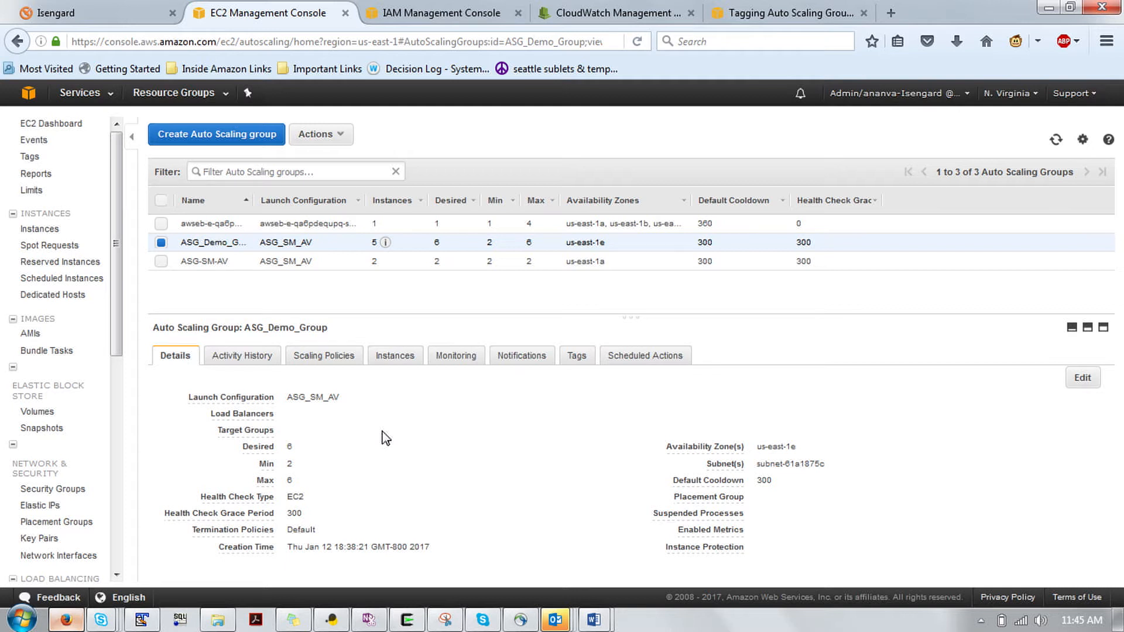
pyautogui.moveTo(251, 194)
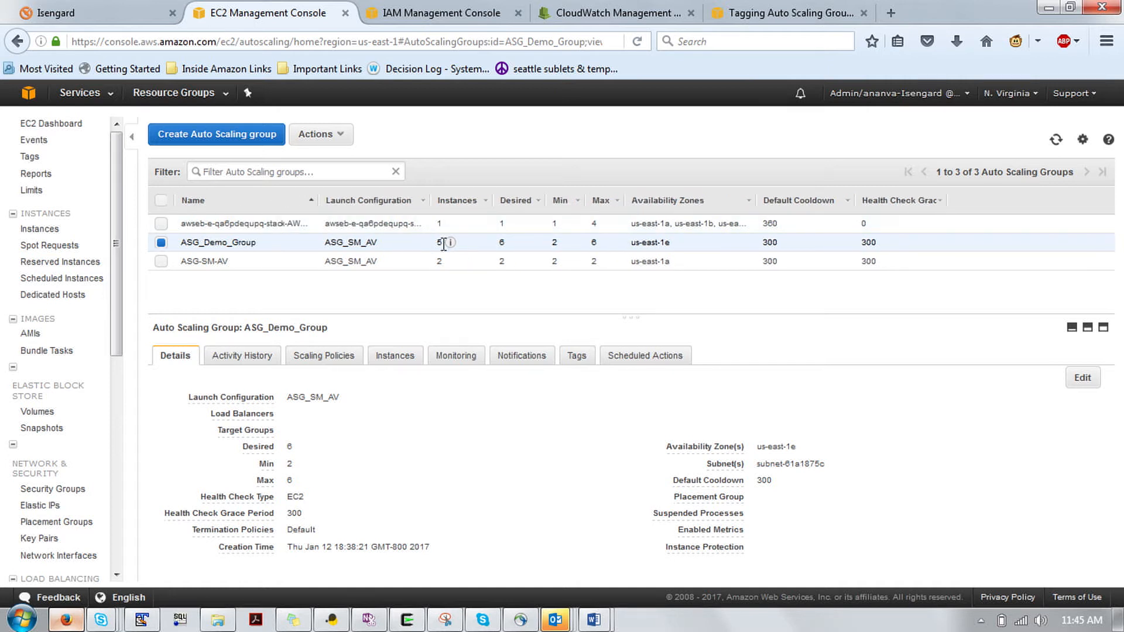
pyautogui.moveTo(326, 459)
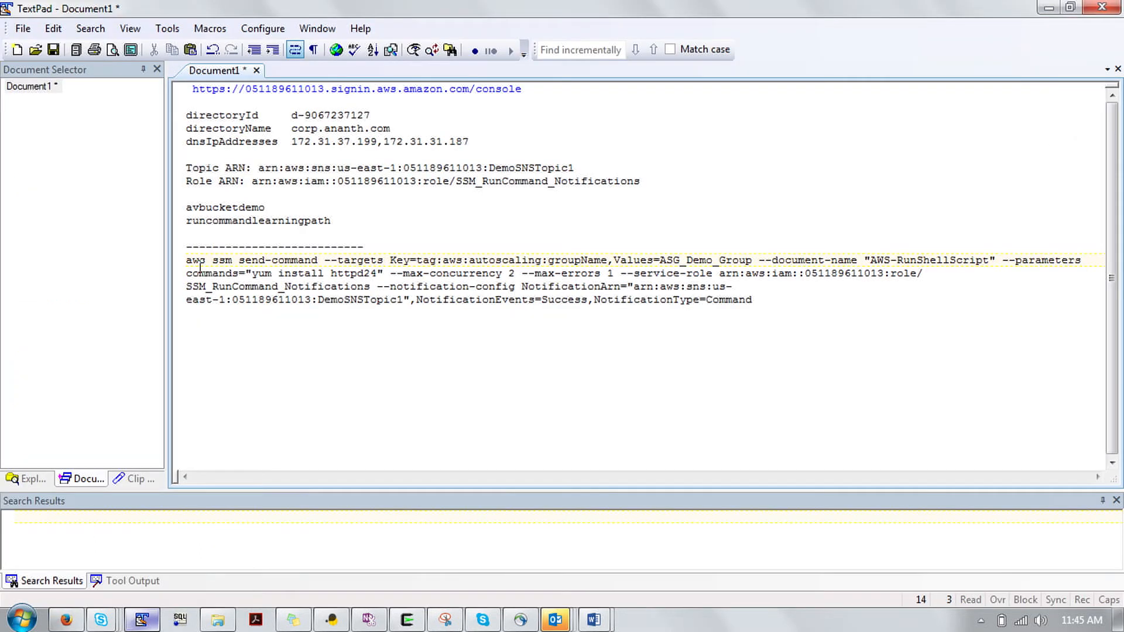
# - Copy the aws ssm send-command line from the TextPad notes and switch to Cygwin
pyautogui.moveTo(186, 259); pyautogui.dragTo(763, 300)
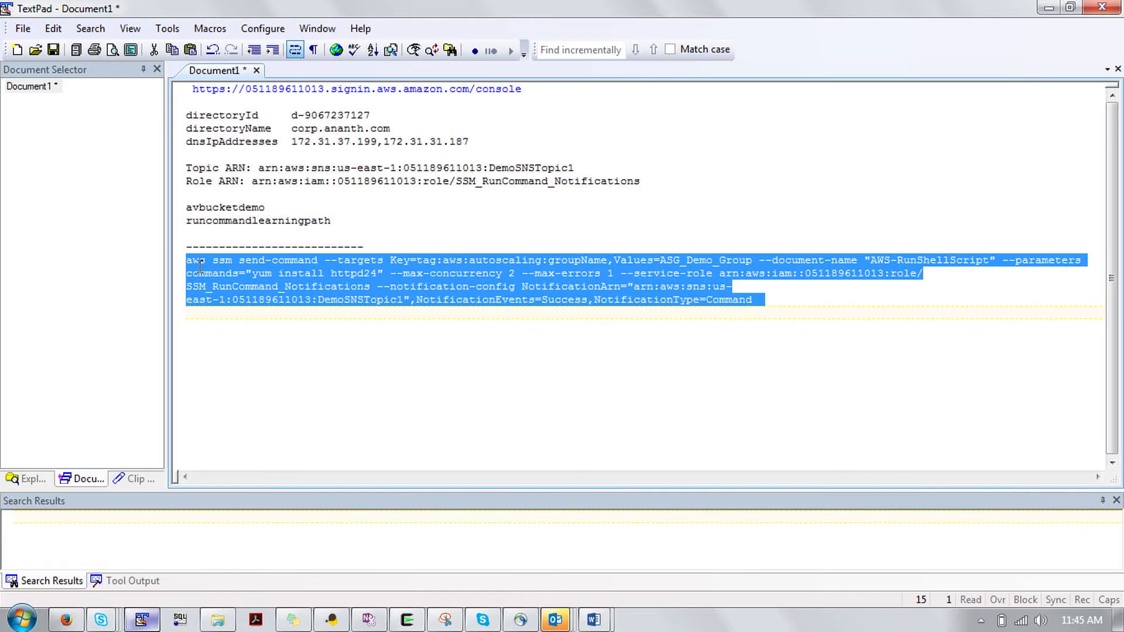
pyautogui.click(406, 619)
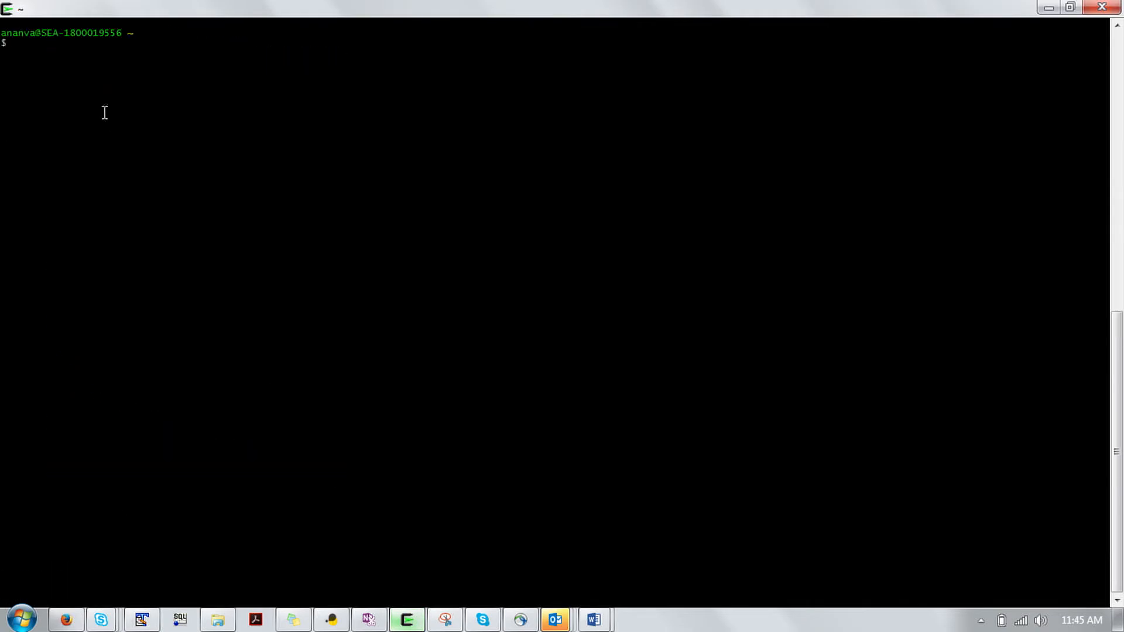
# - Paste the aws ssm send-command targeting ASG_Demo_Group into the Cygwin terminal
pyautogui.rightClick(104, 113)
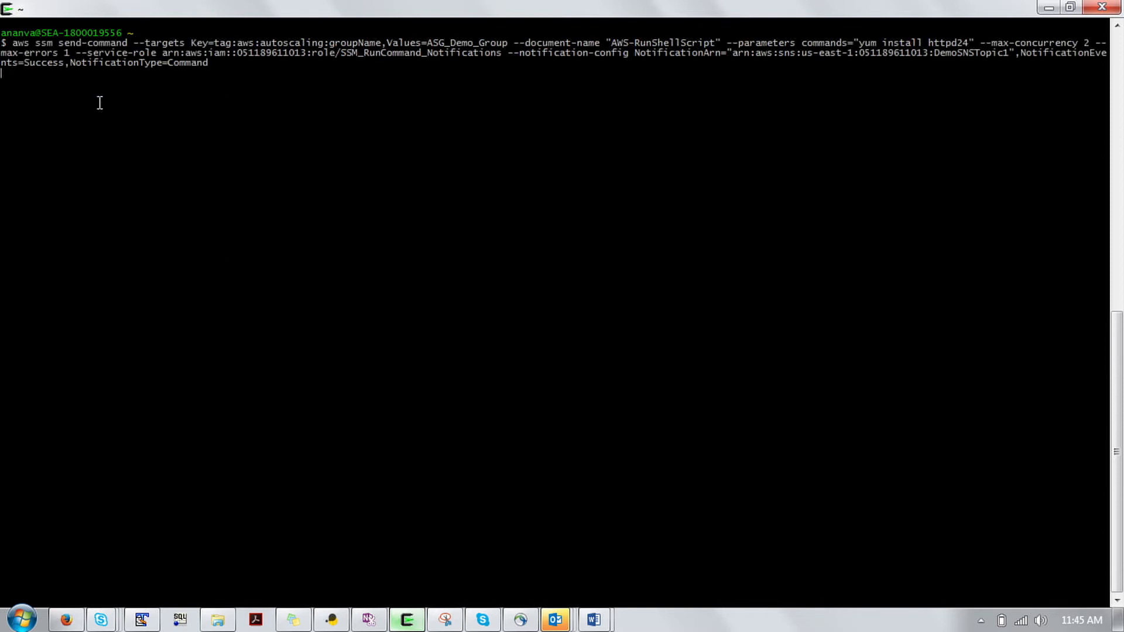
pyautogui.moveTo(254, 41)
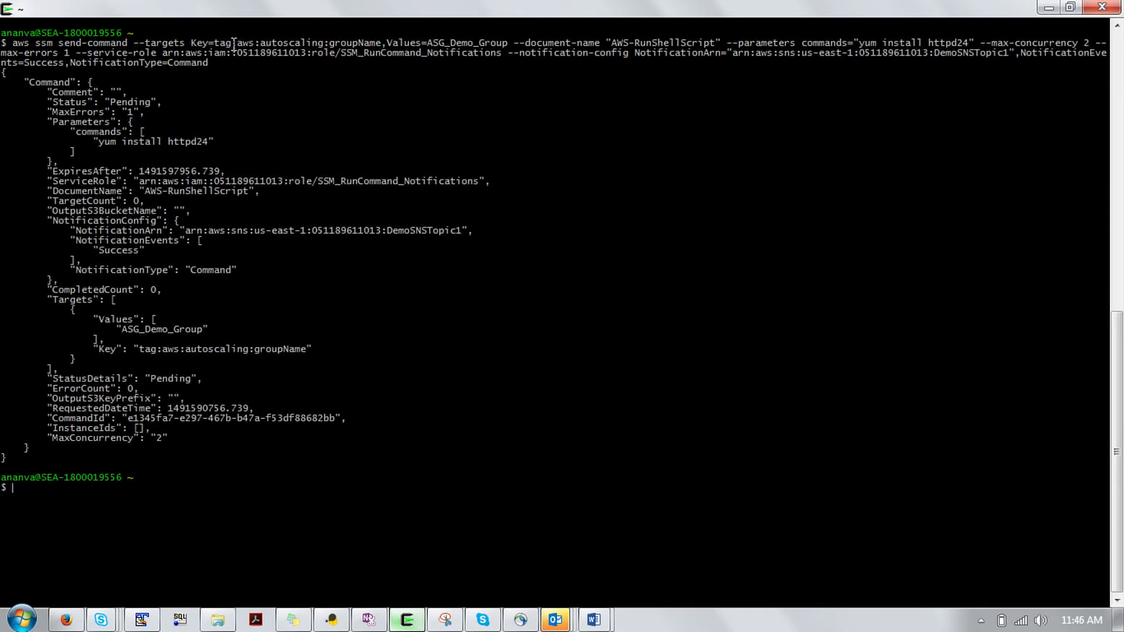
pyautogui.moveTo(319, 42)
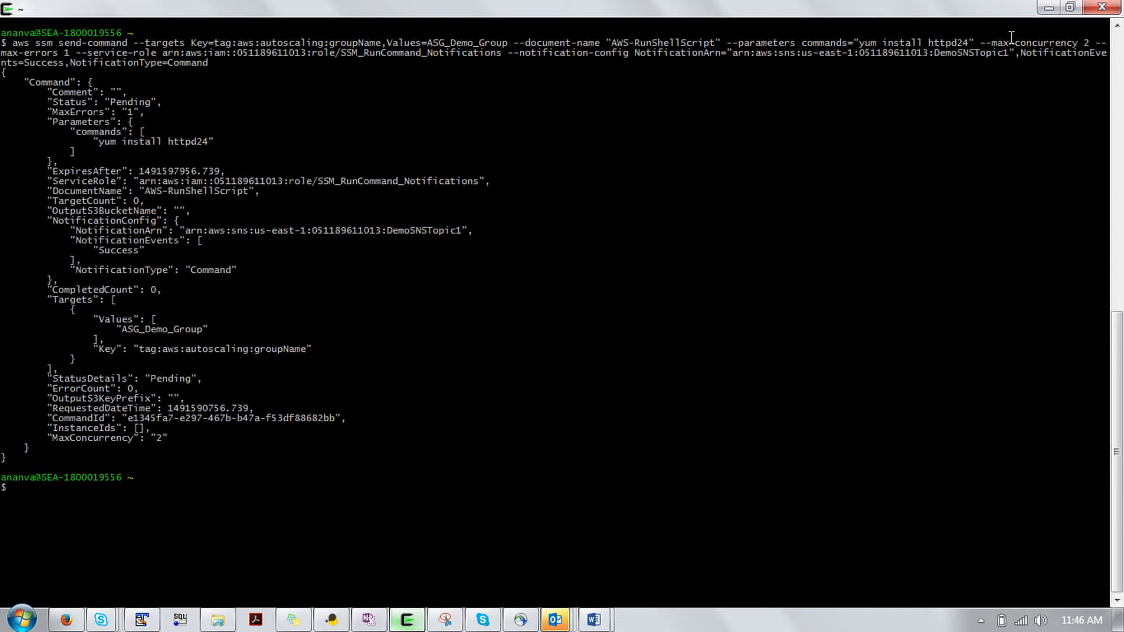
pyautogui.moveTo(1012, 42)
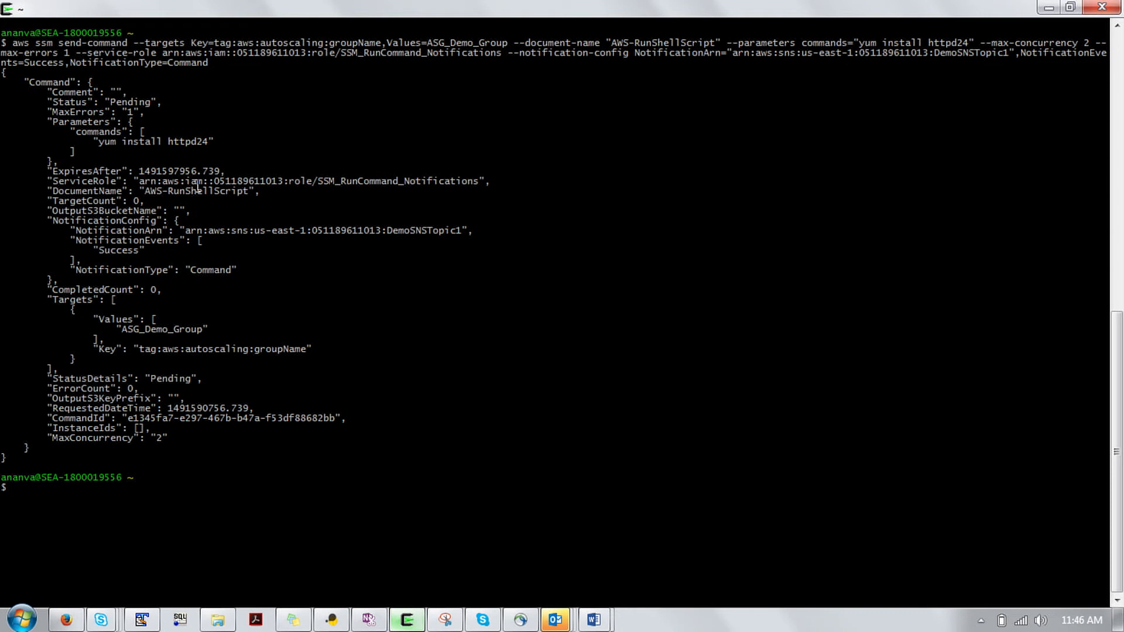
pyautogui.moveTo(692, 59)
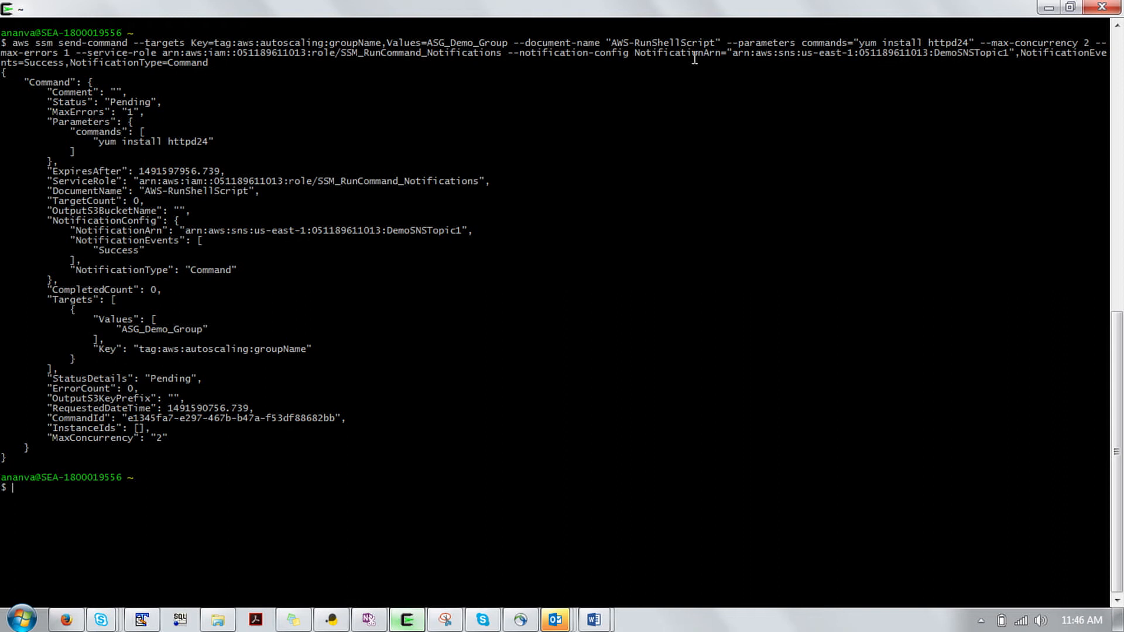
pyautogui.moveTo(49, 493)
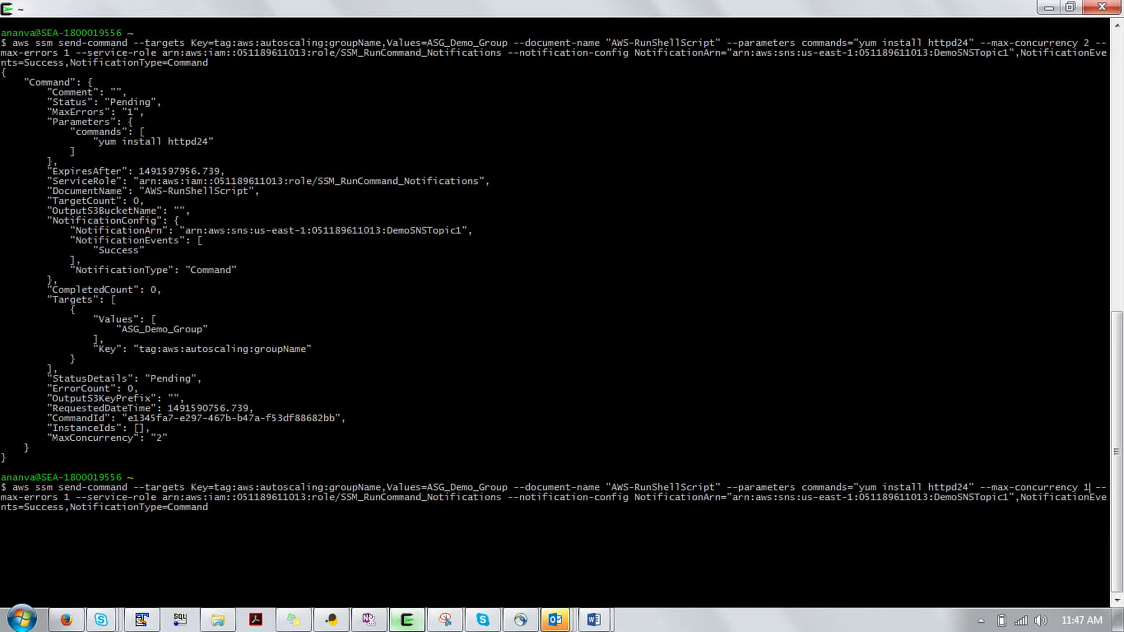
# - Change the recalled command's --max-concurrency value from 2 to 10%
pyautogui.write('0%')
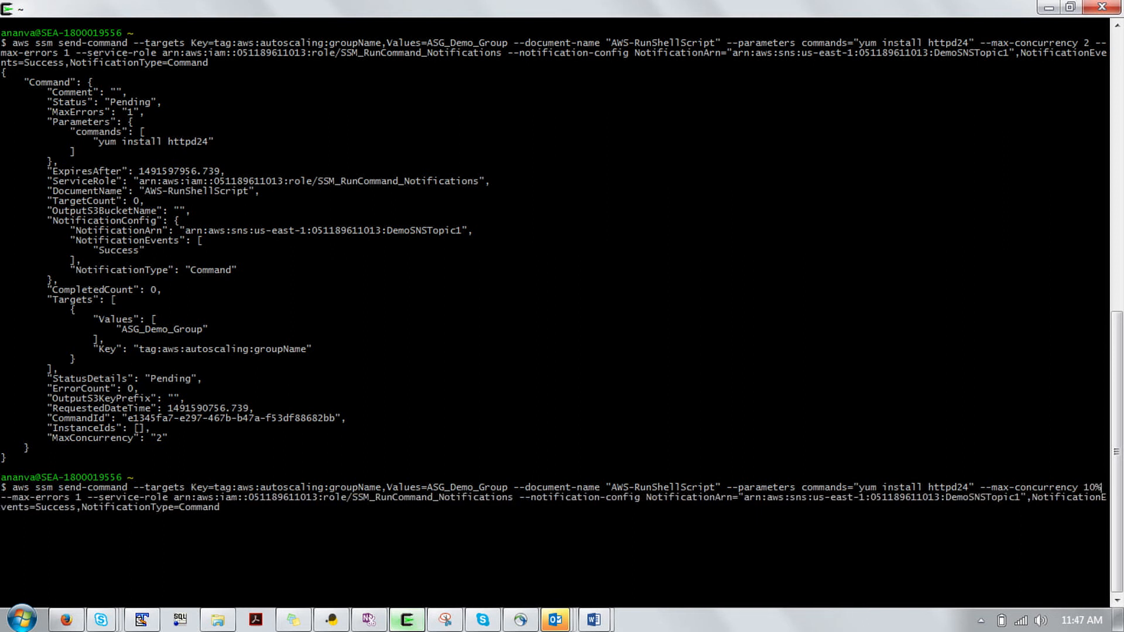